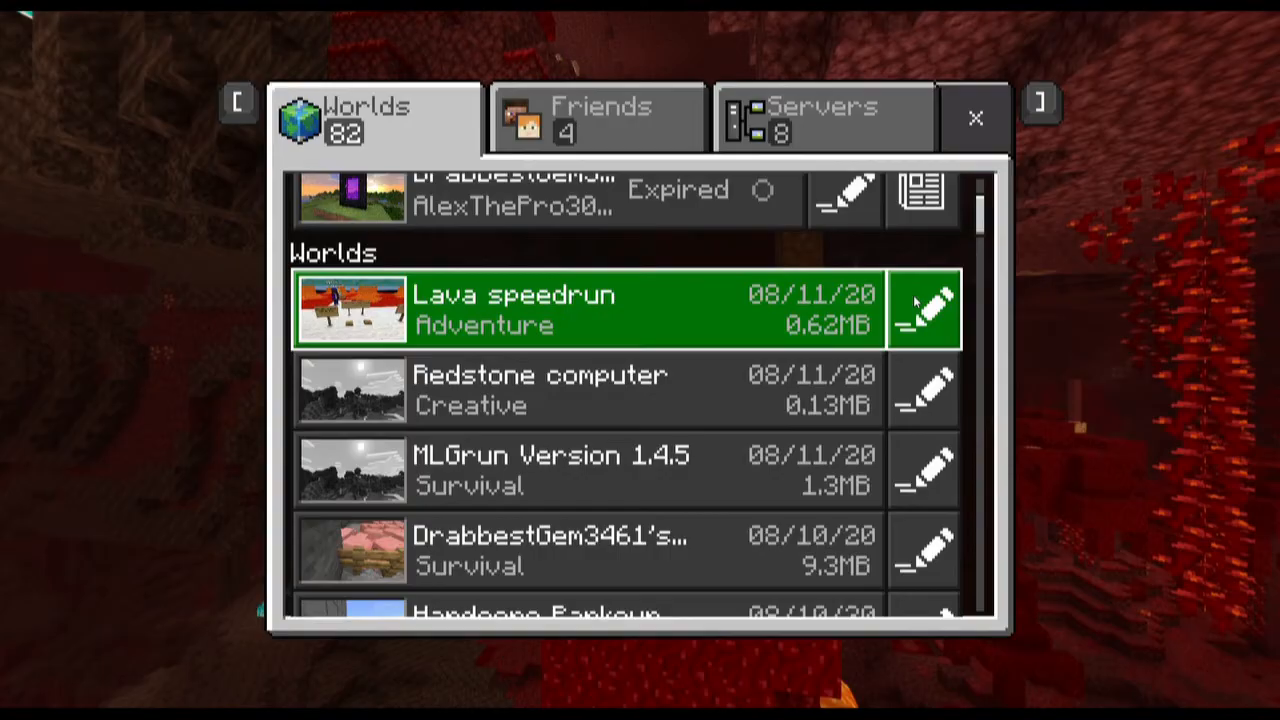
- Export the Lava speedrun world from its game settings using Export World
click(922, 308)
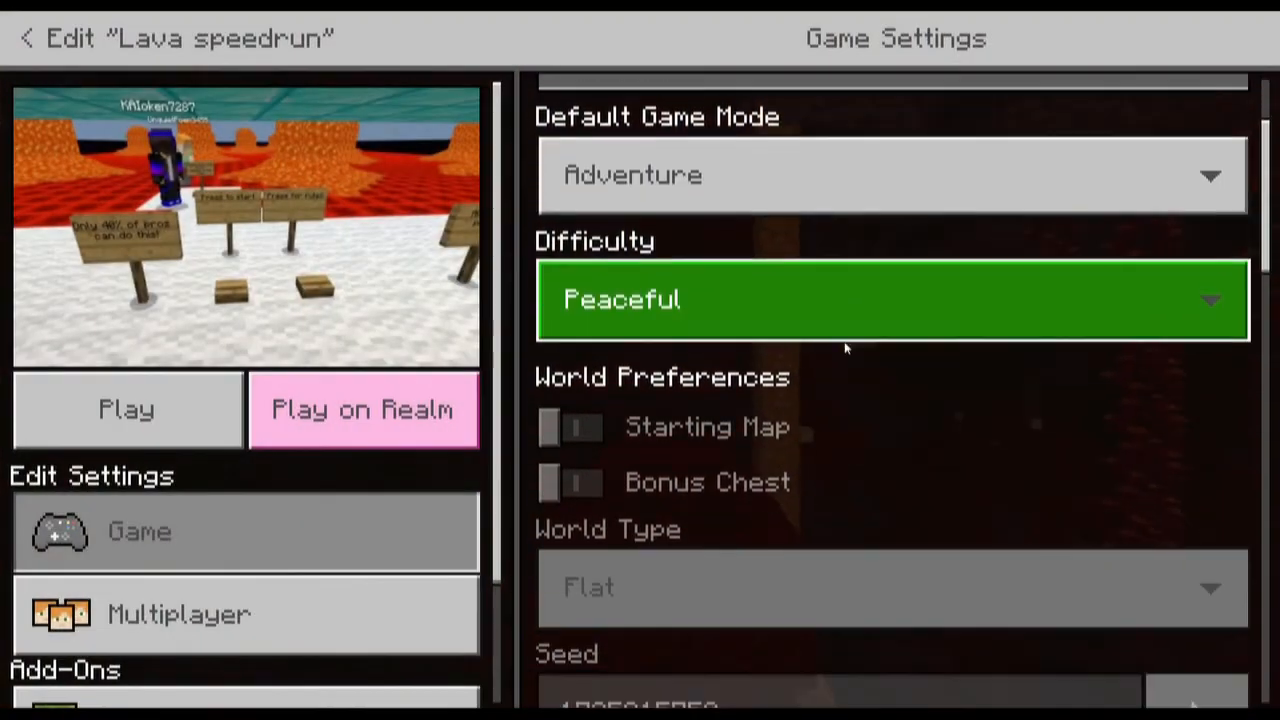
scroll(down, 3)
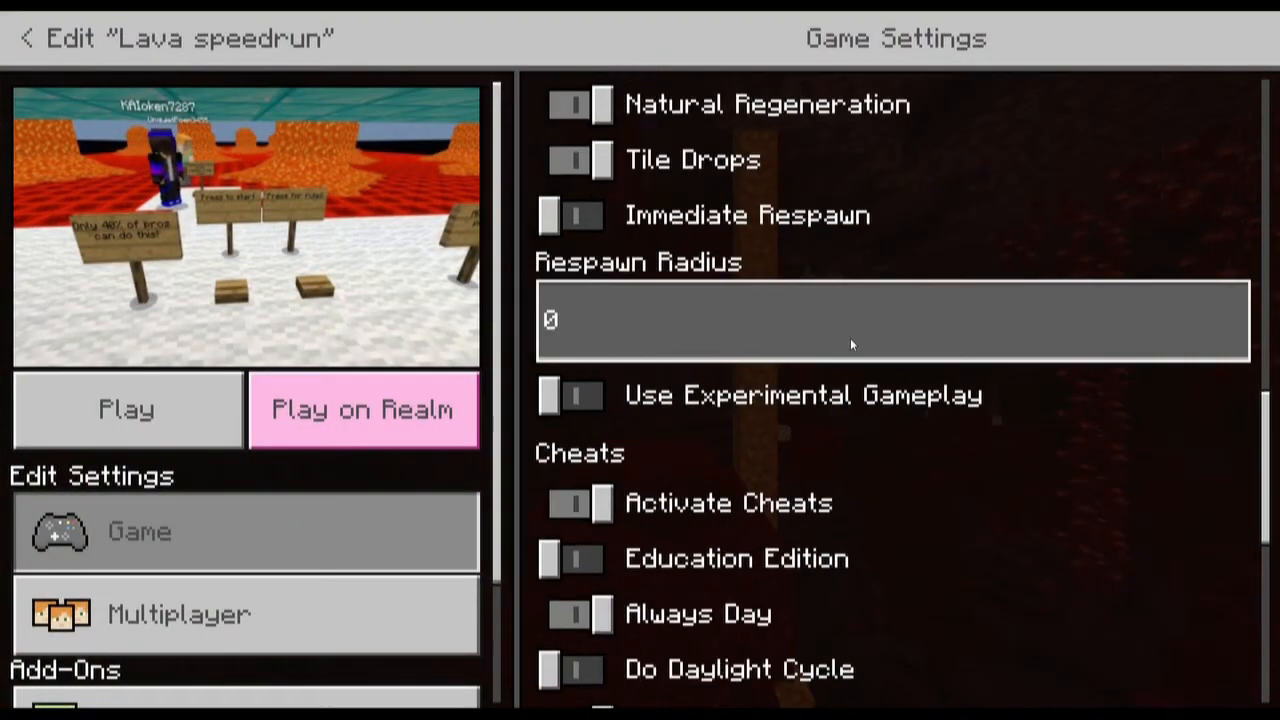
scroll(down, 3)
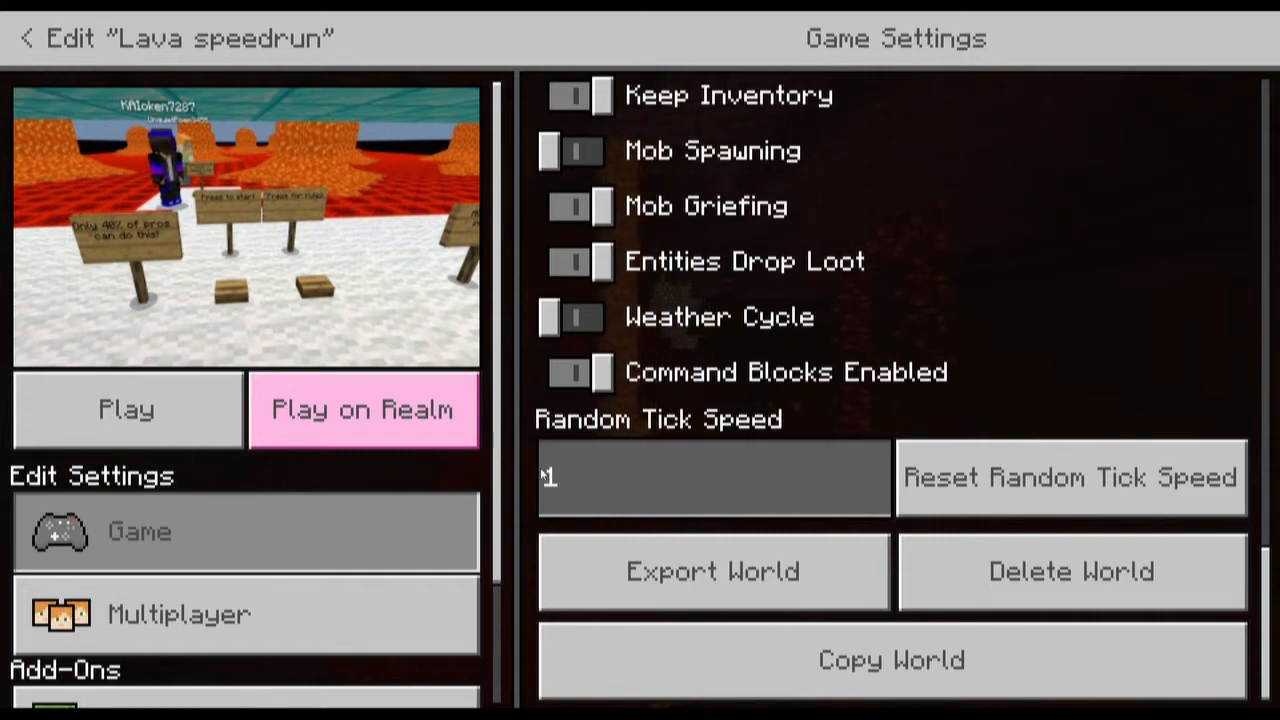
click(712, 572)
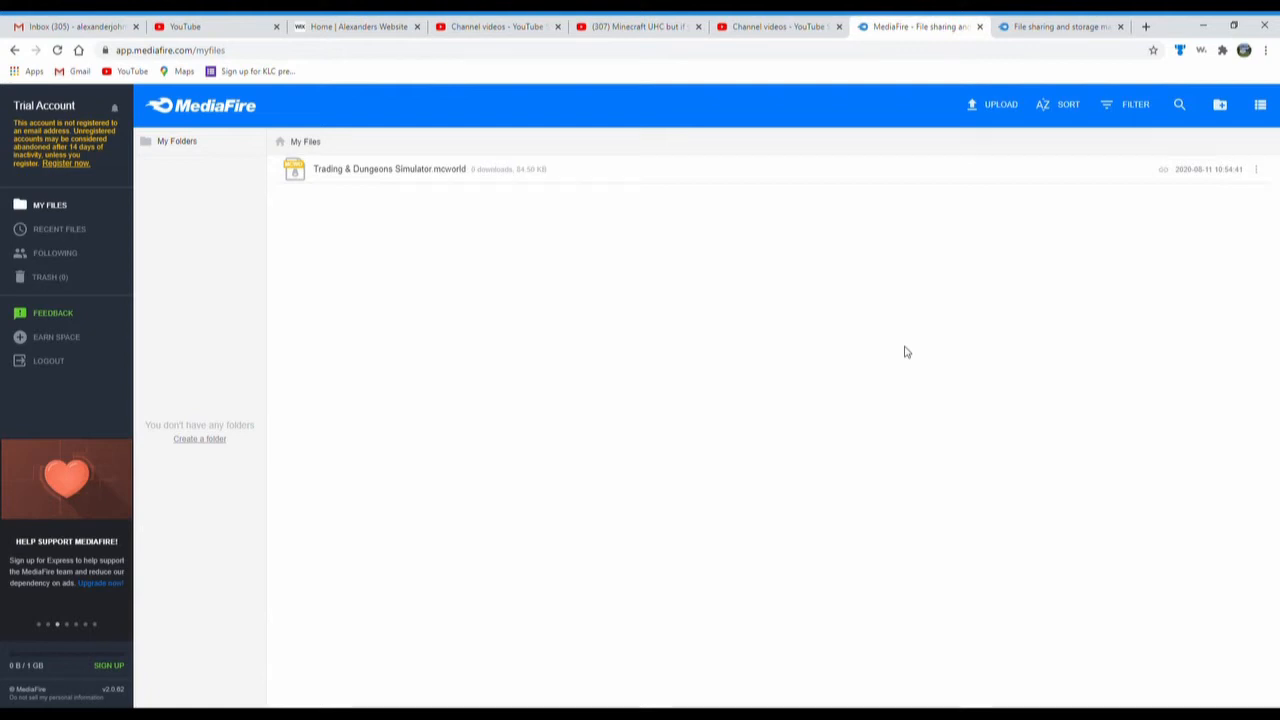
mouse_move(964, 346)
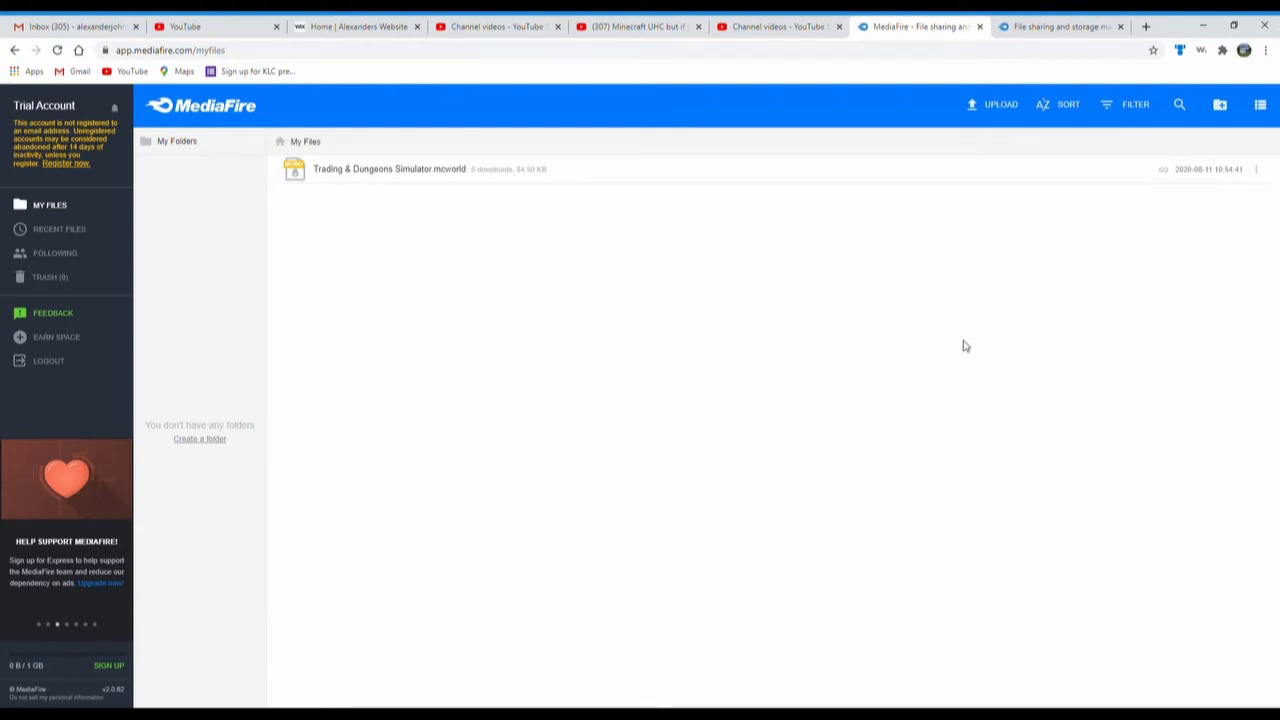
mouse_move(1000, 104)
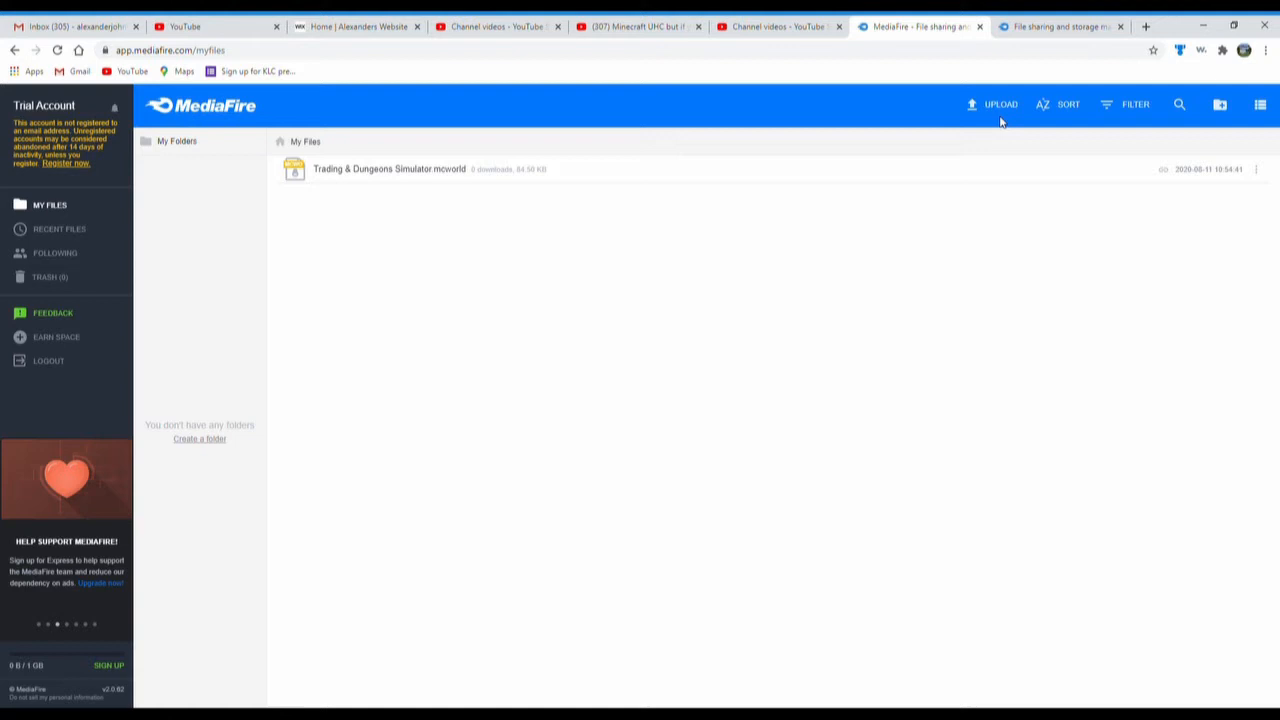
mouse_move(900, 358)
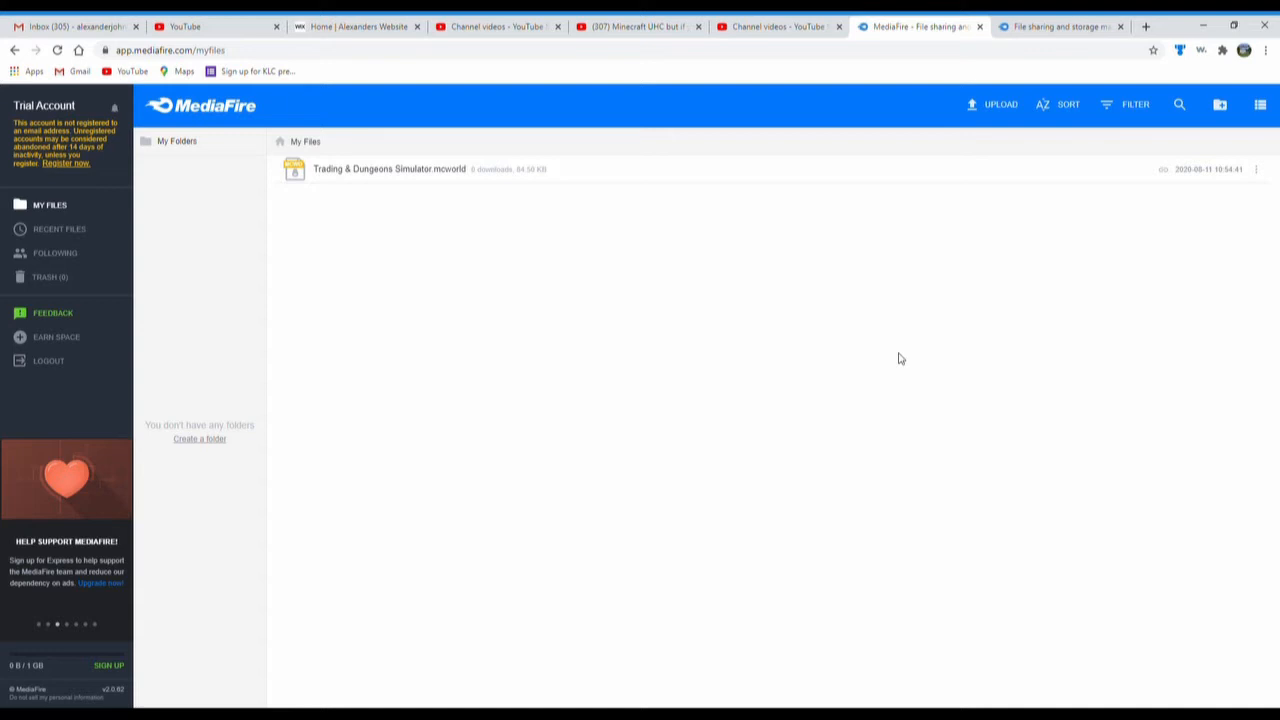
mouse_move(1156, 132)
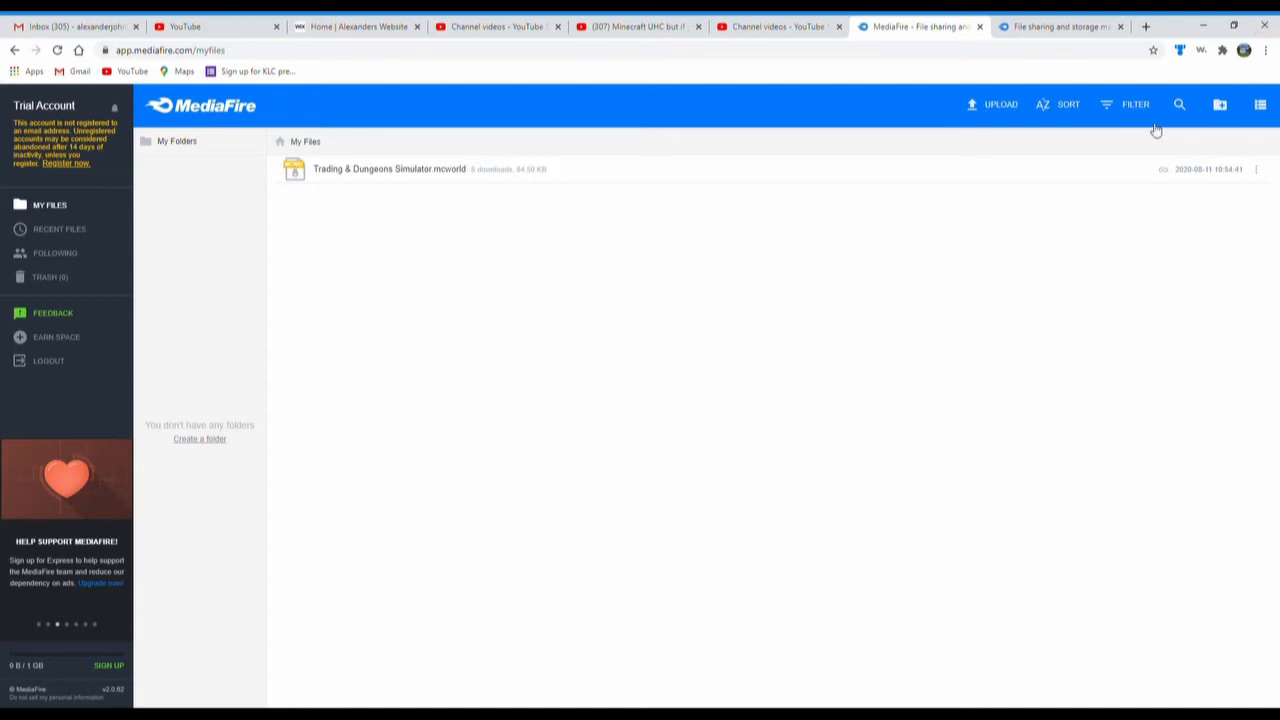
- Upload Lava speedrun.mcworld to MediaFire so it appears in My Files
click(1000, 104)
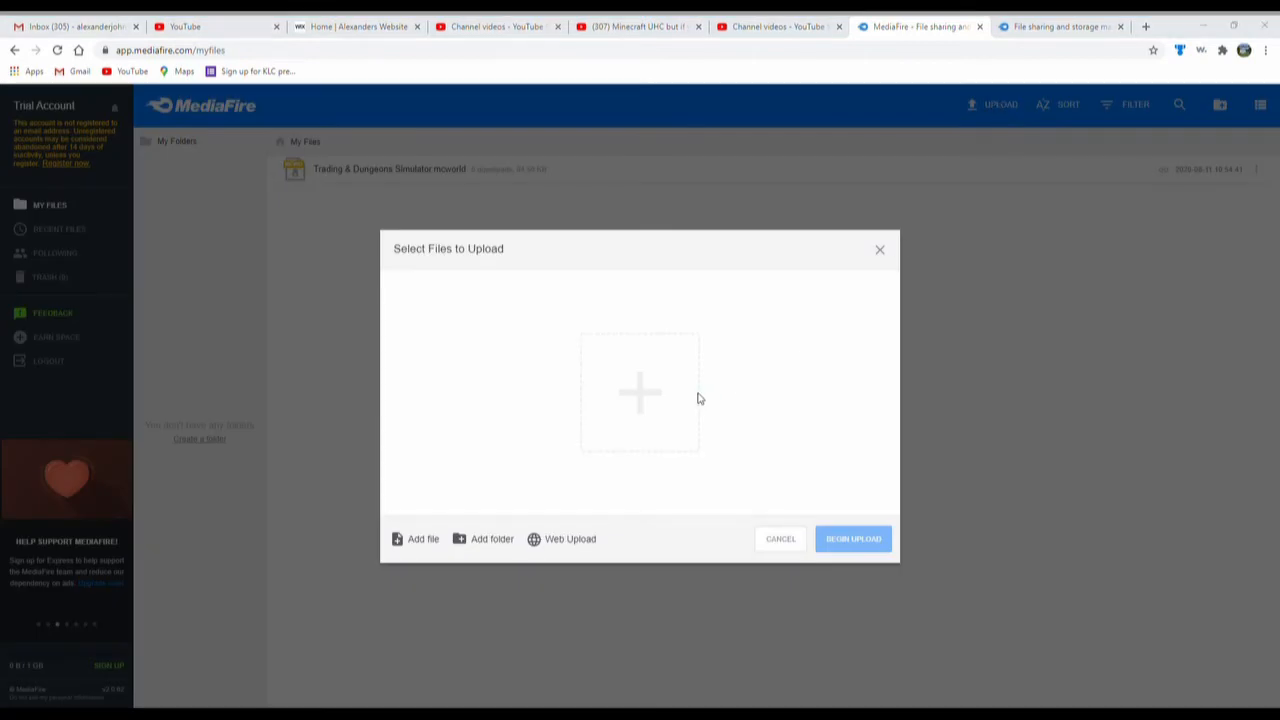
mouse_move(68, 172)
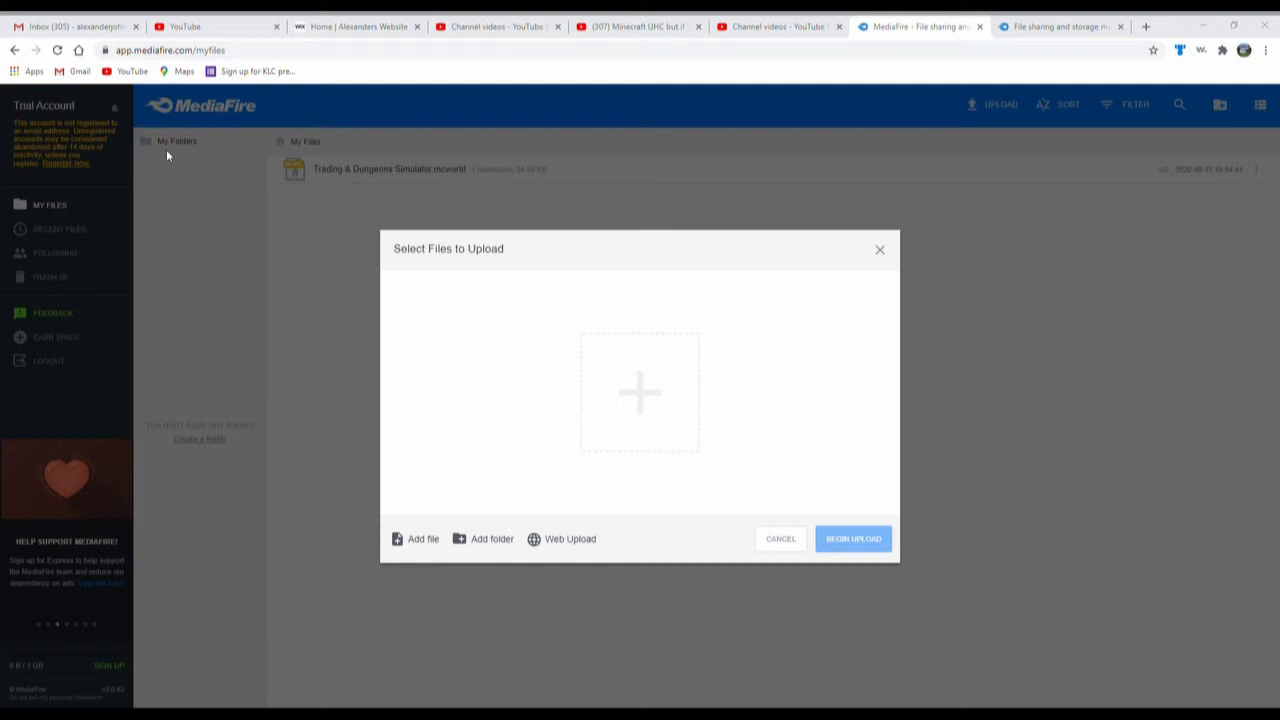
mouse_move(216, 90)
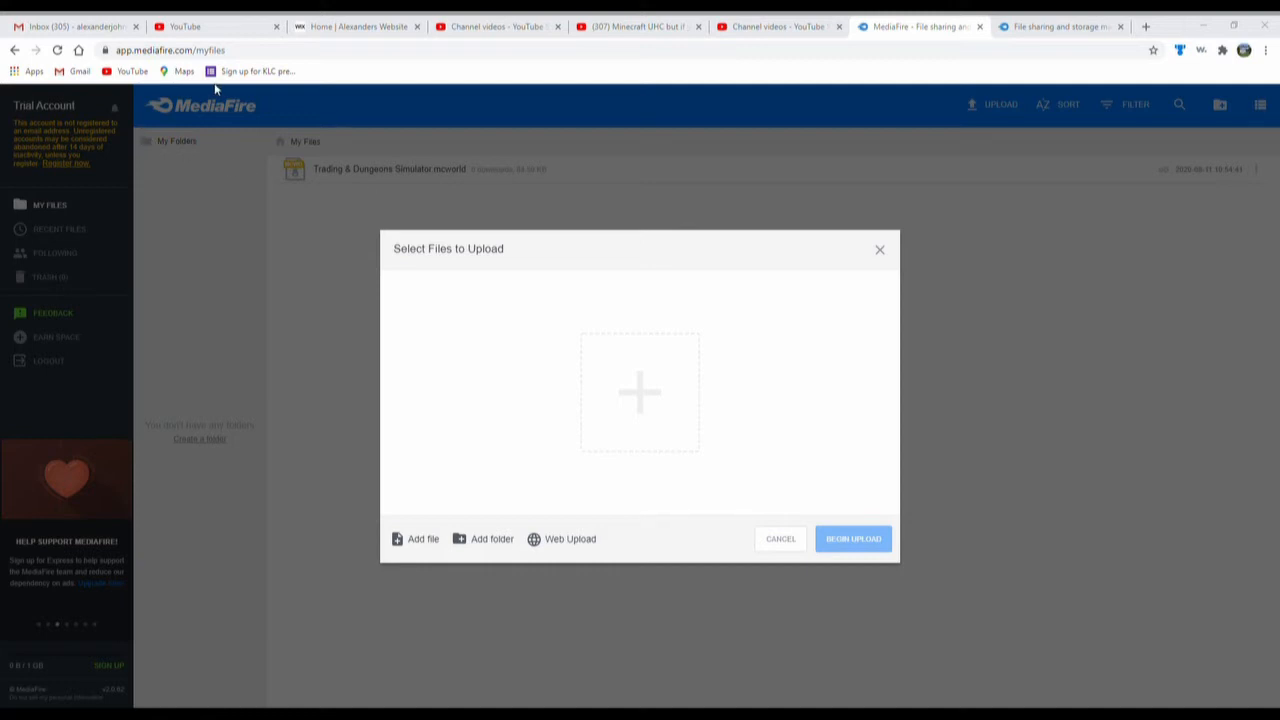
mouse_move(346, 204)
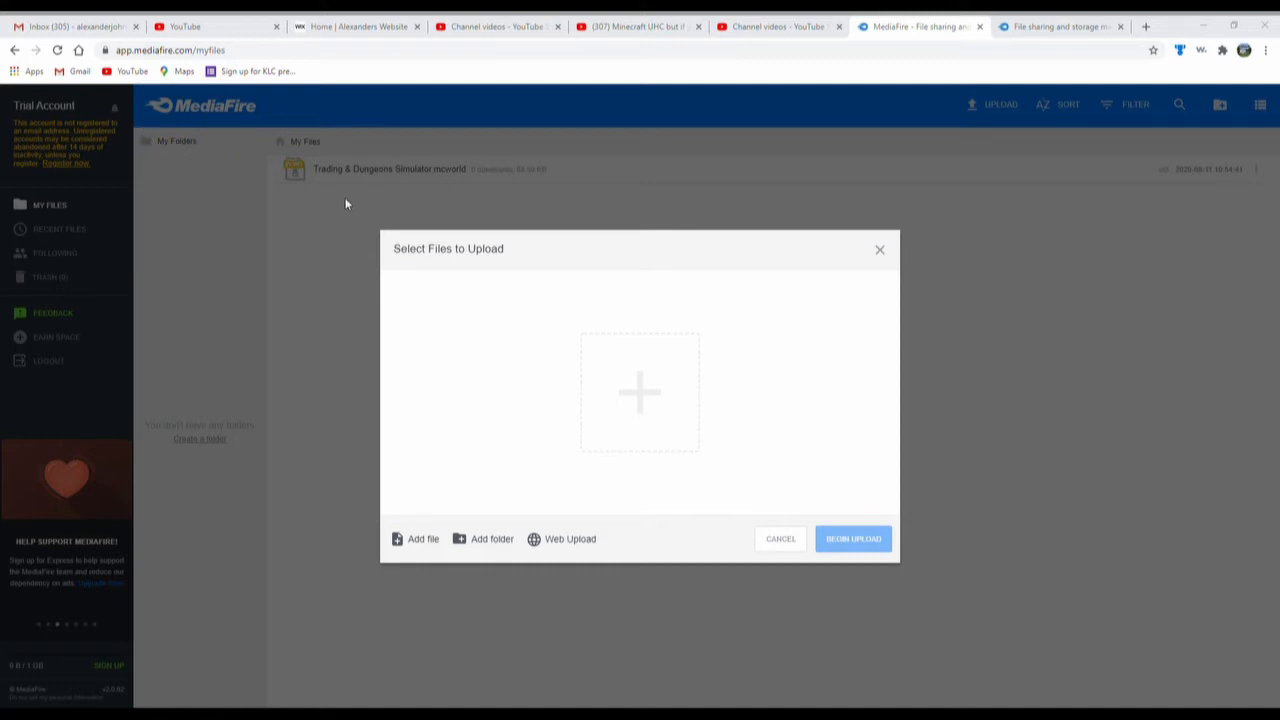
mouse_move(148, 124)
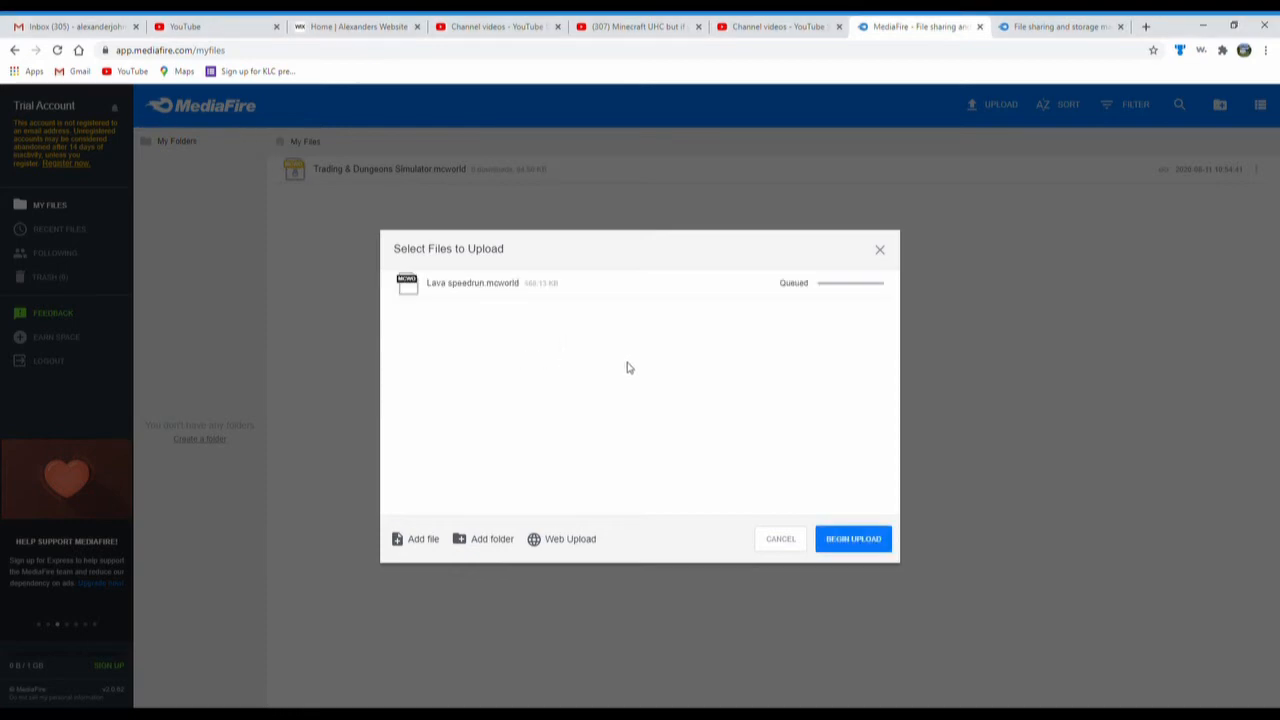
click(852, 538)
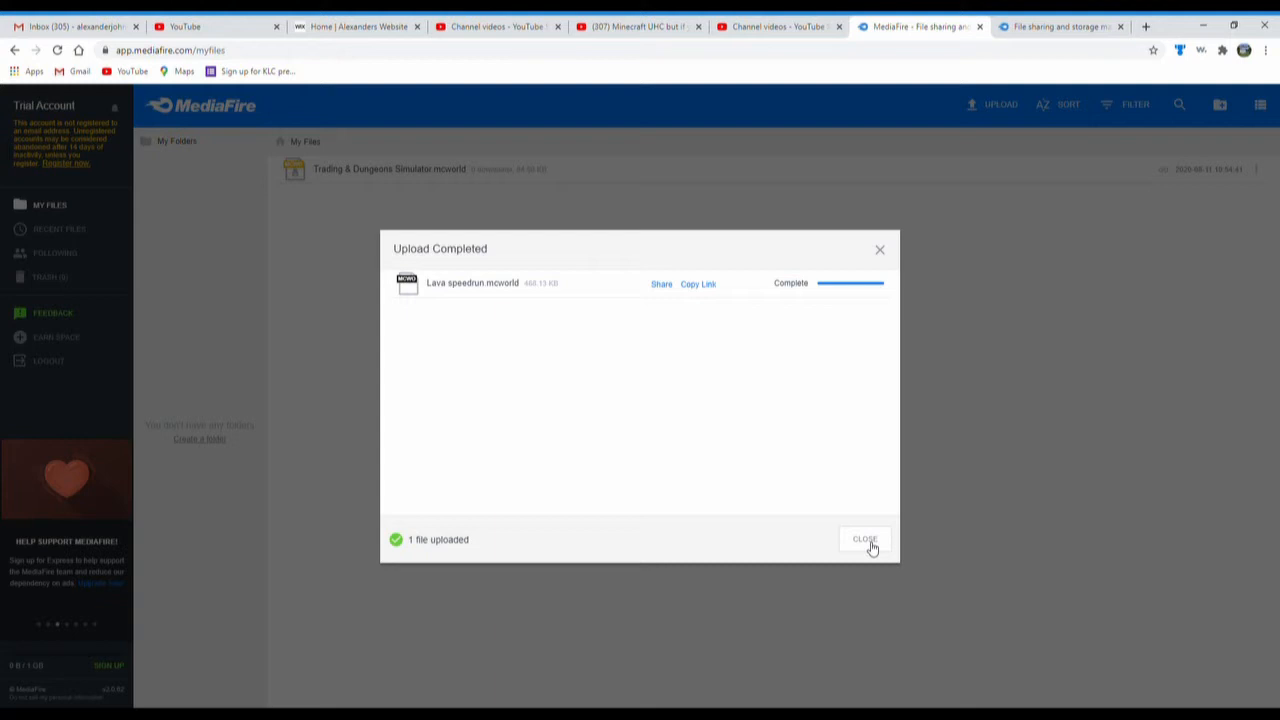
click(864, 540)
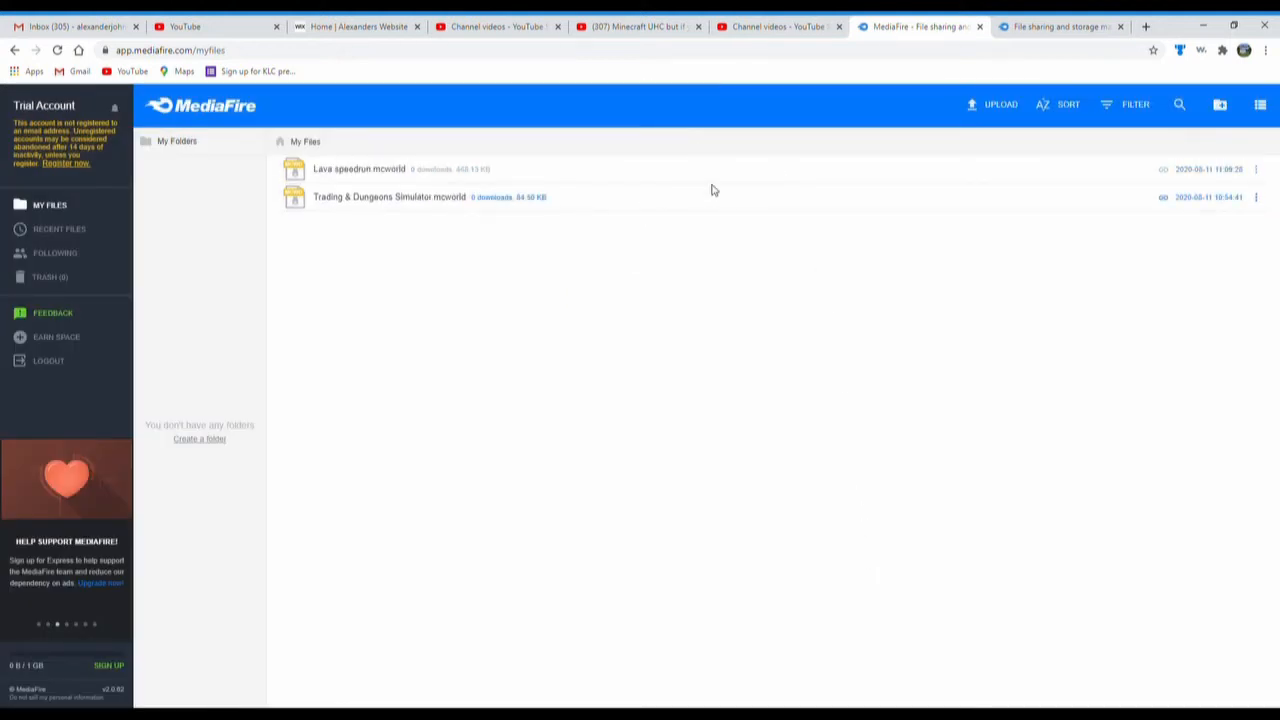
- View the file's share page, then dismiss the Upload videos dialog in YouTube Studio
click(360, 168)
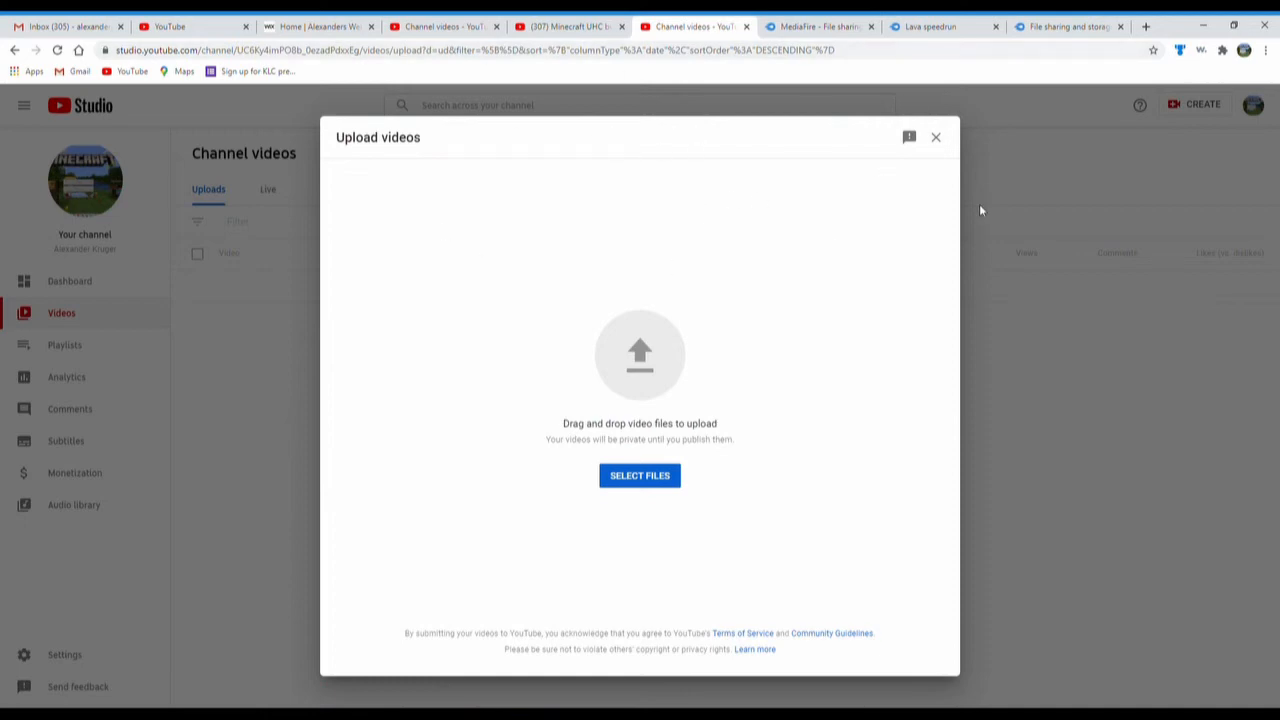
click(936, 136)
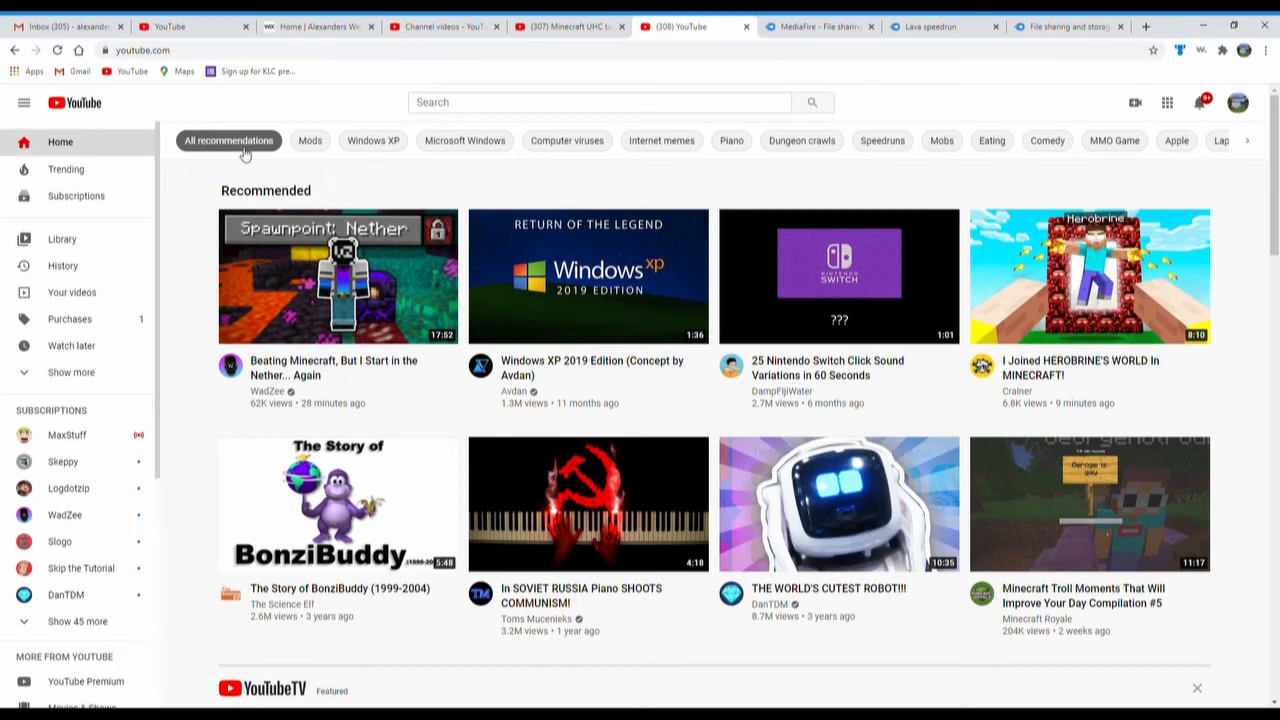
mouse_move(1238, 102)
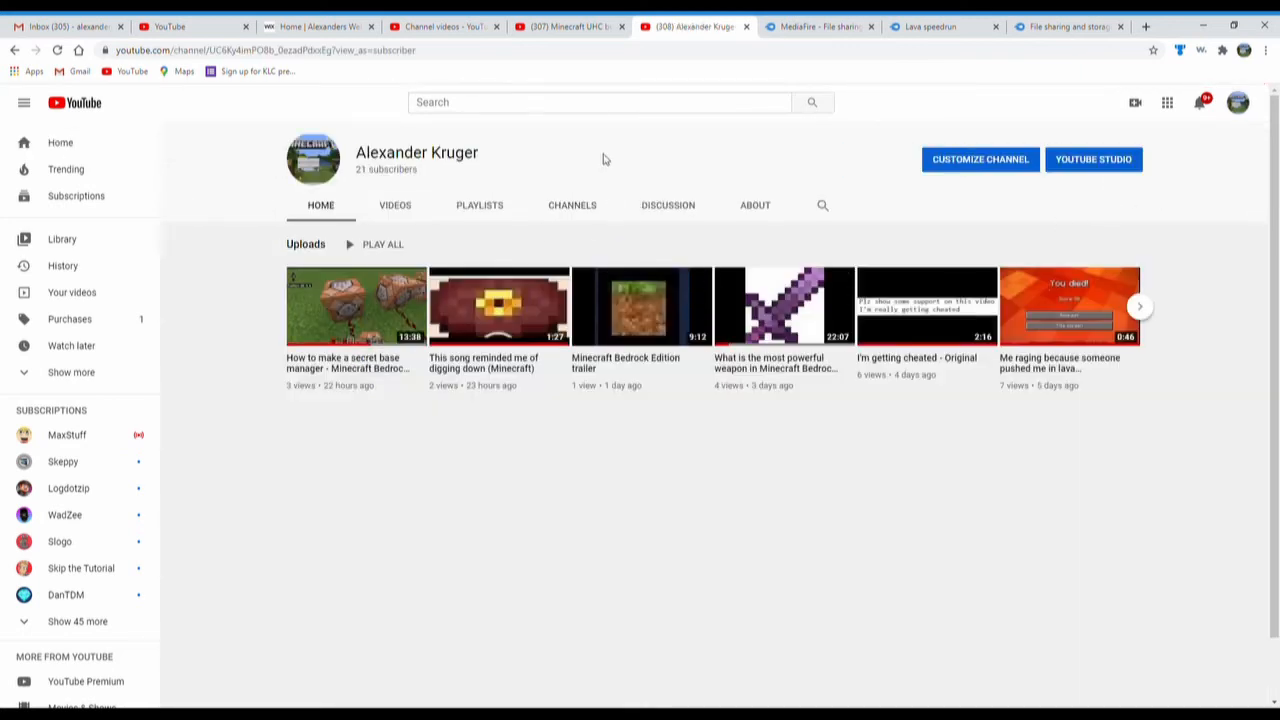
- Post a Discussion comment 'Go join m...' with the MediaFire Lava_speedrun.mcworld link and follow it
click(668, 204)
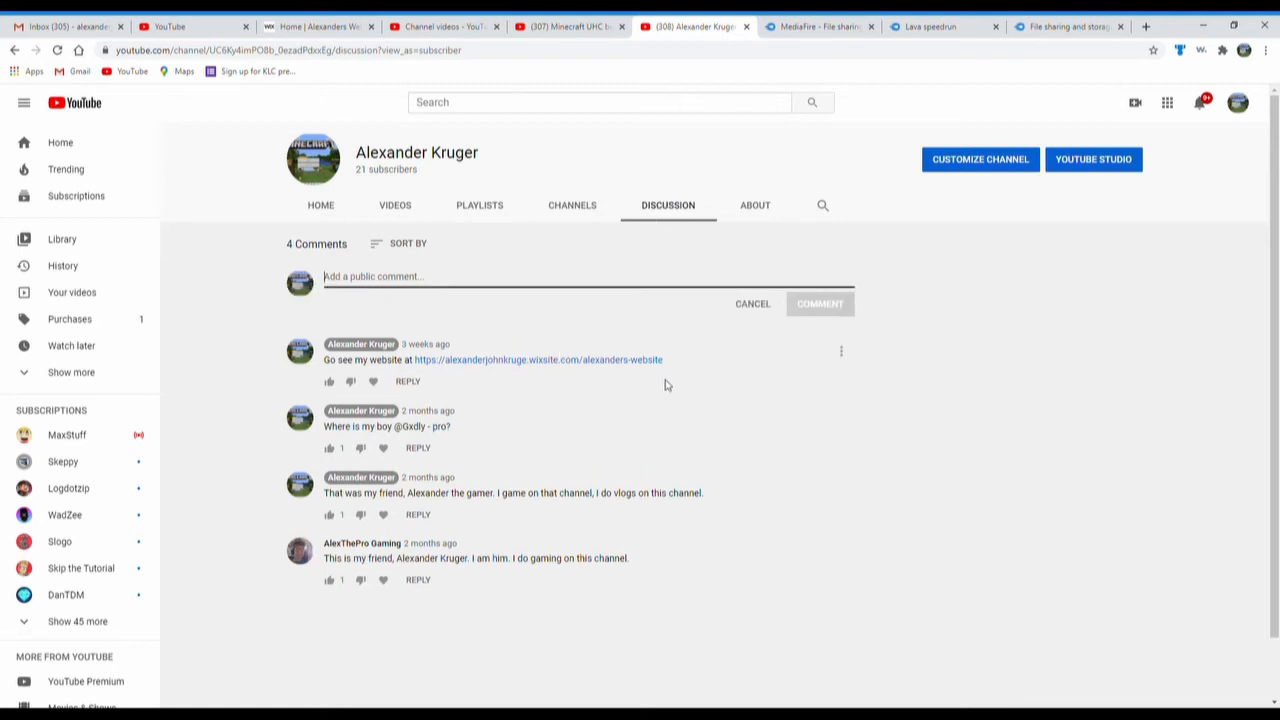
text(Go)
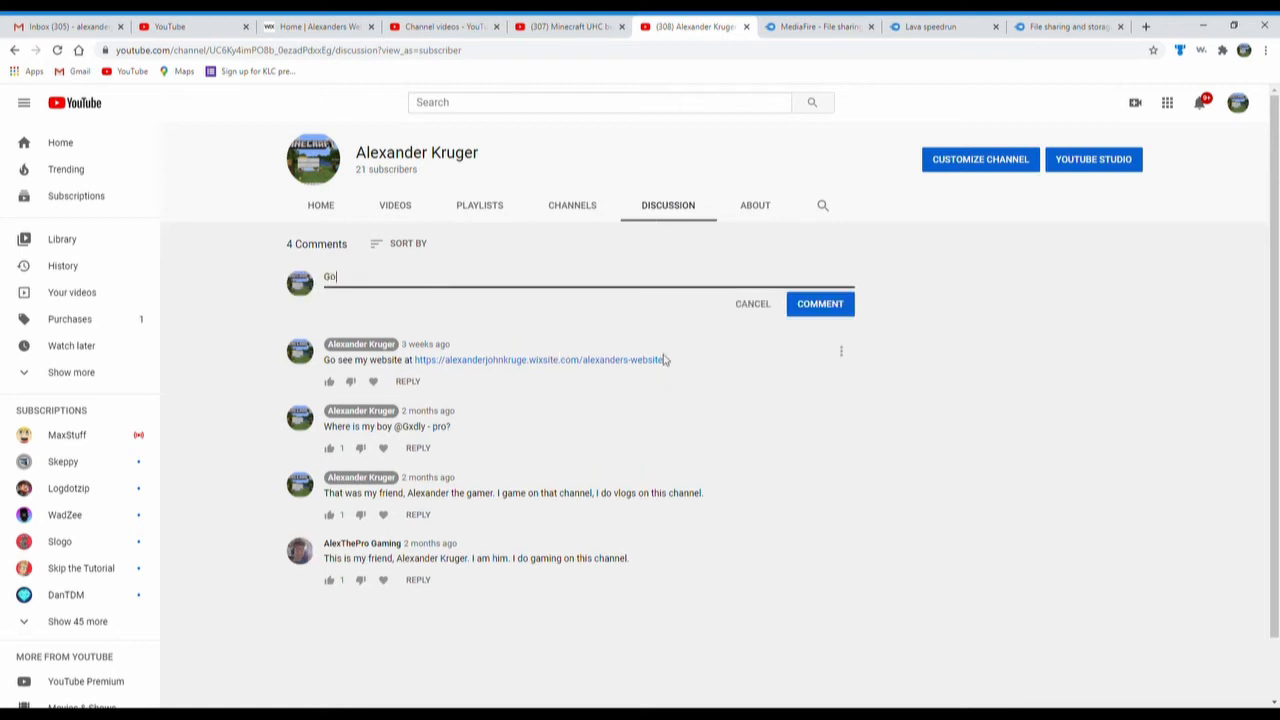
text(join my world at)
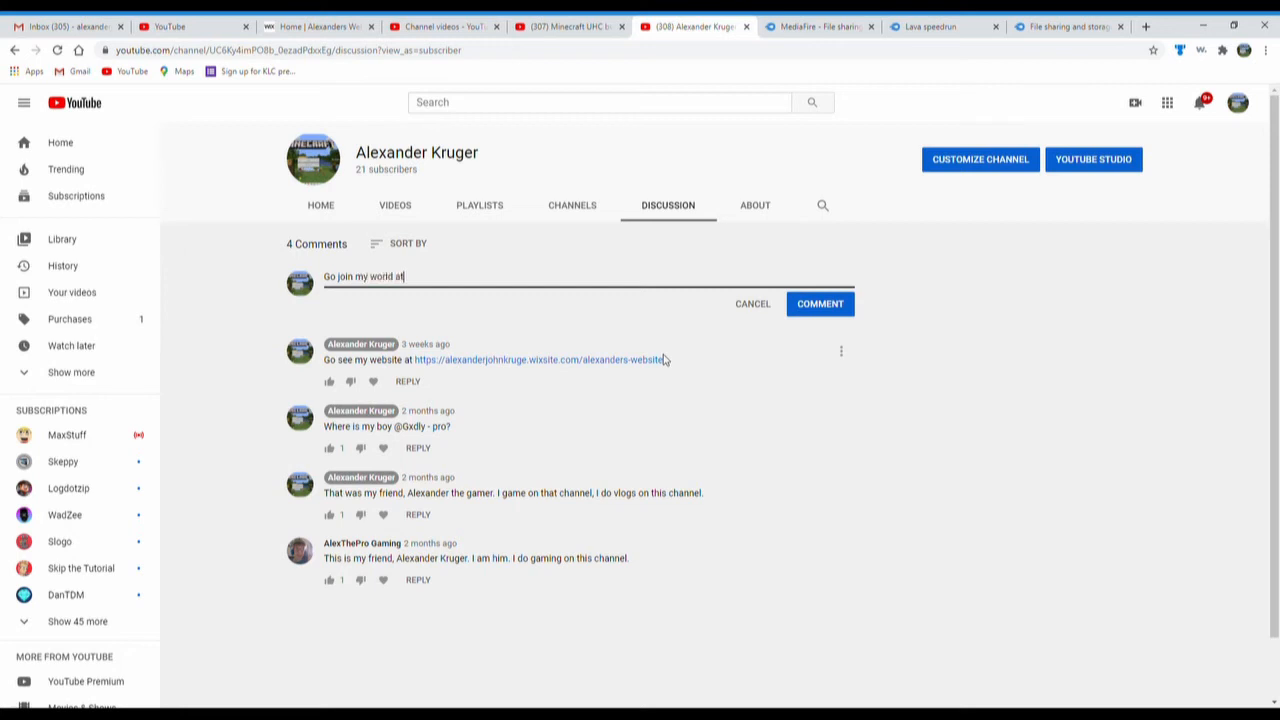
text(http://www.mediafire.com/file/9b3nccj1z1pixvl/Lava_speedrun.mcworld/file)
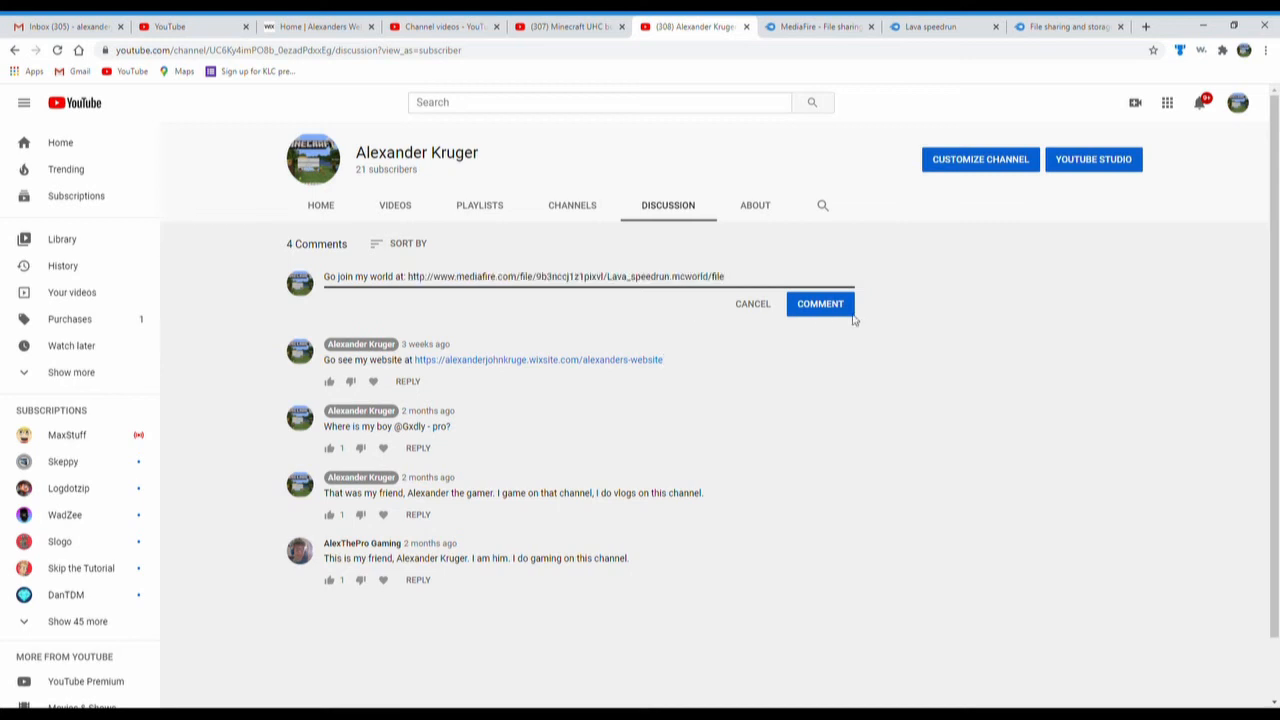
click(820, 304)
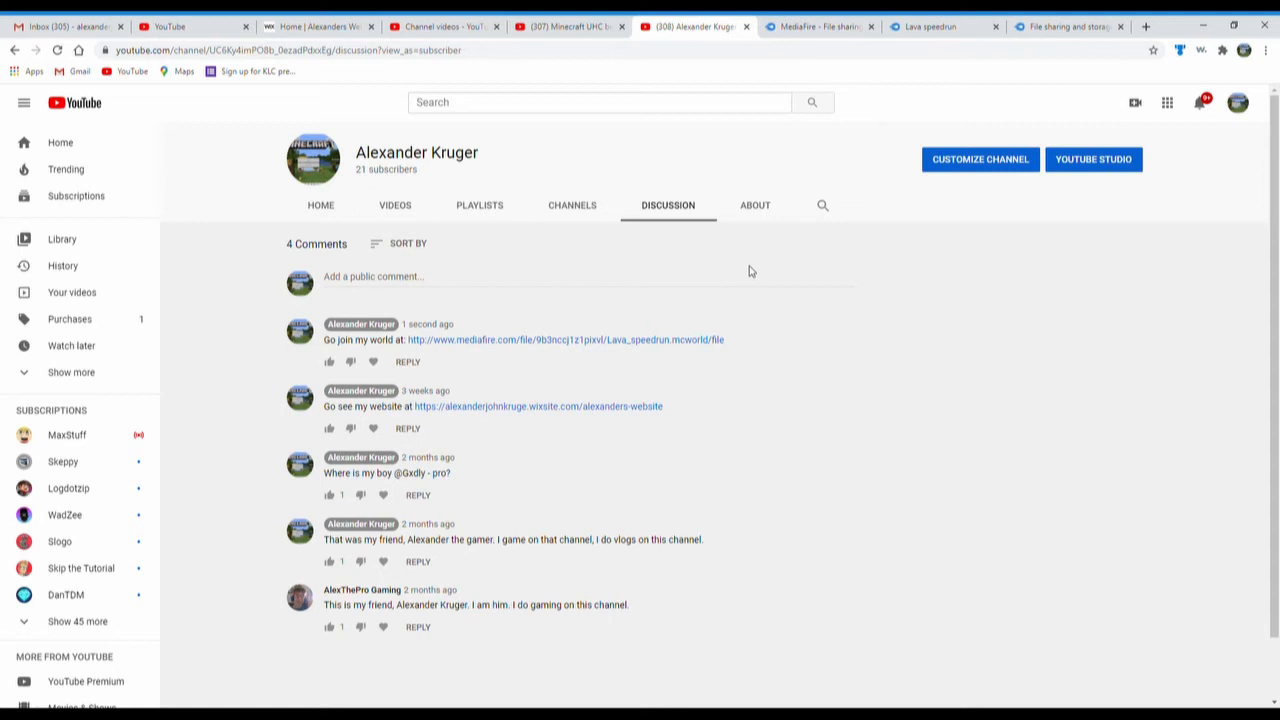
click(564, 340)
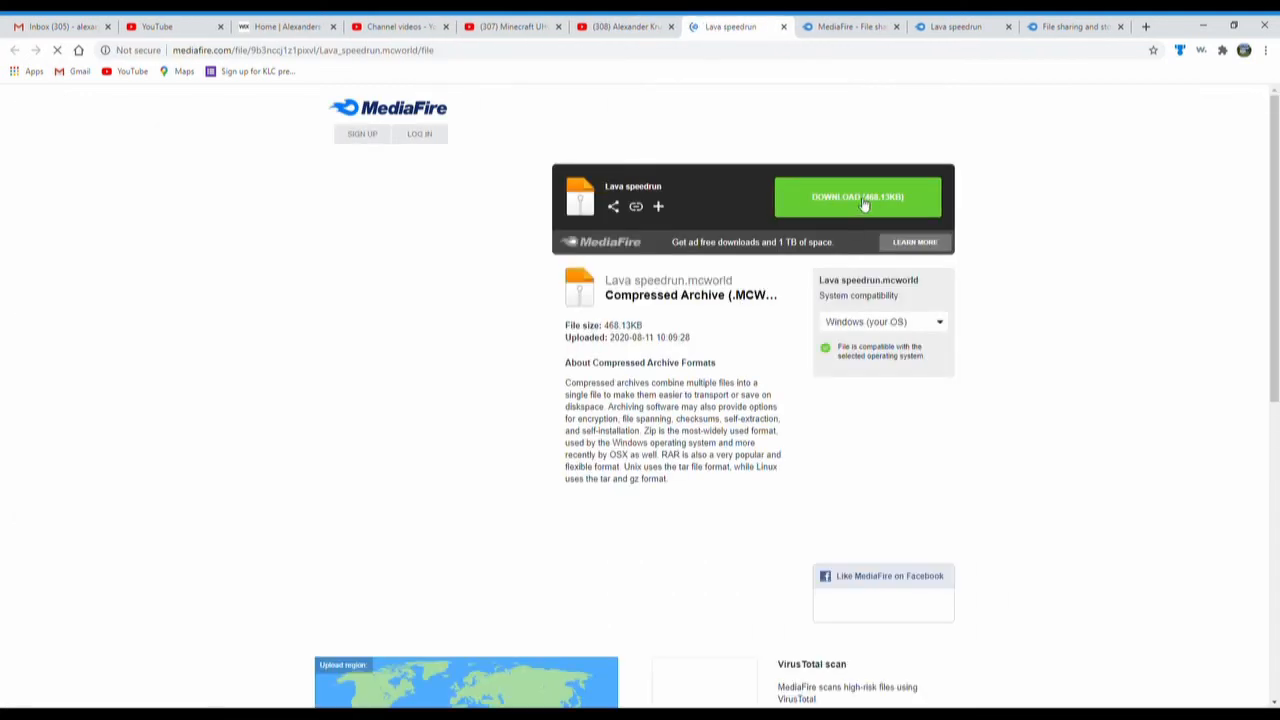